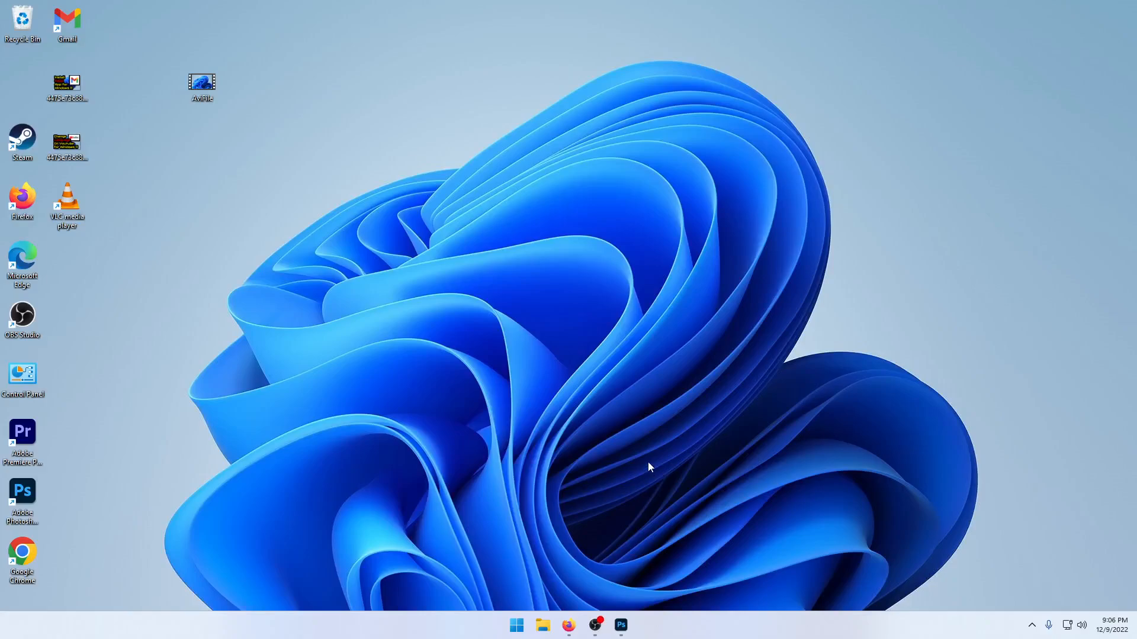
mouse_move(625, 445)
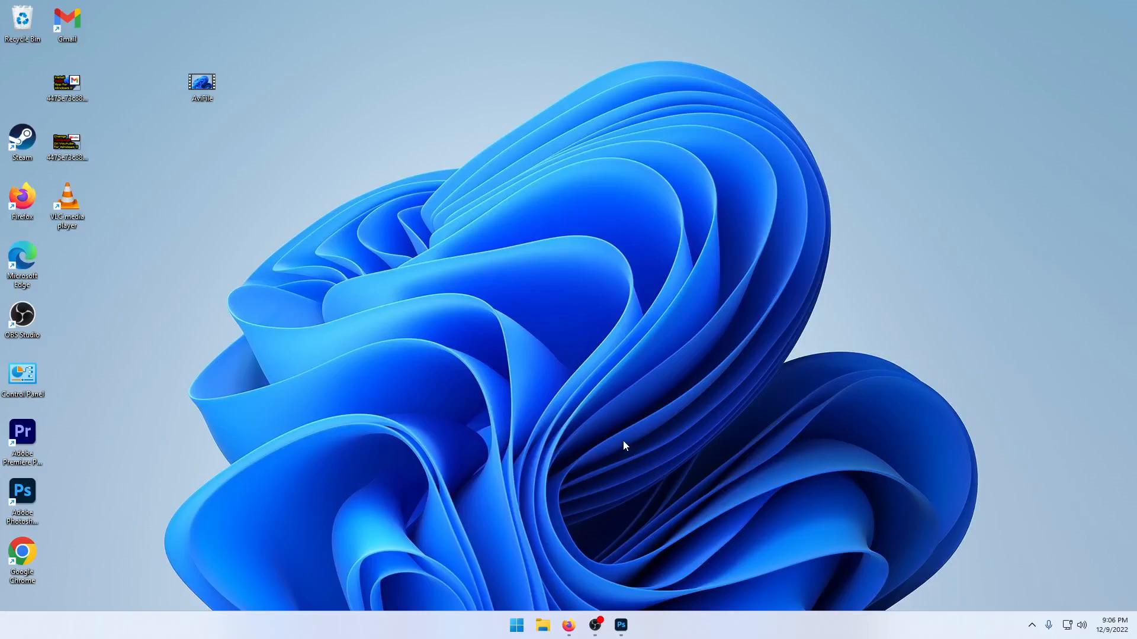
mouse_move(194, 132)
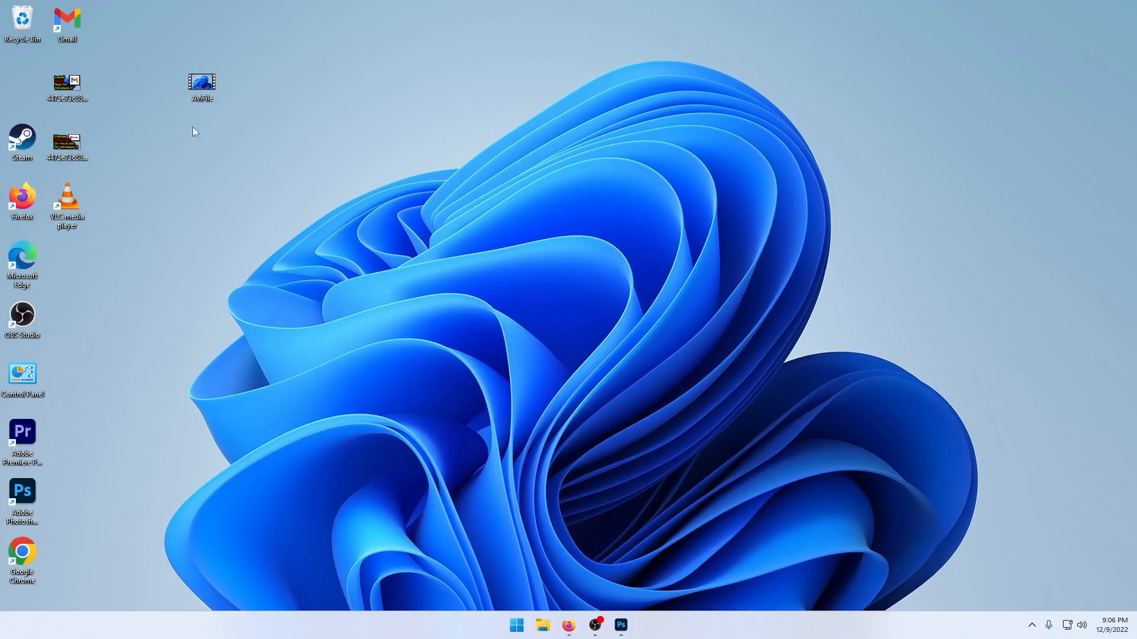
mouse_move(158, 172)
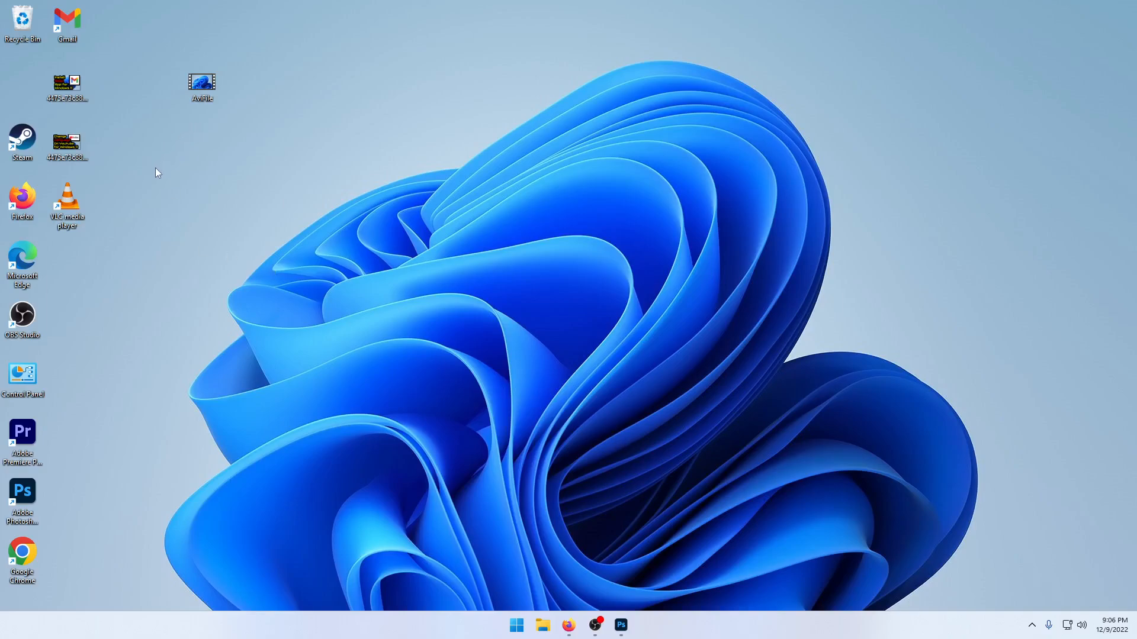
mouse_move(69, 205)
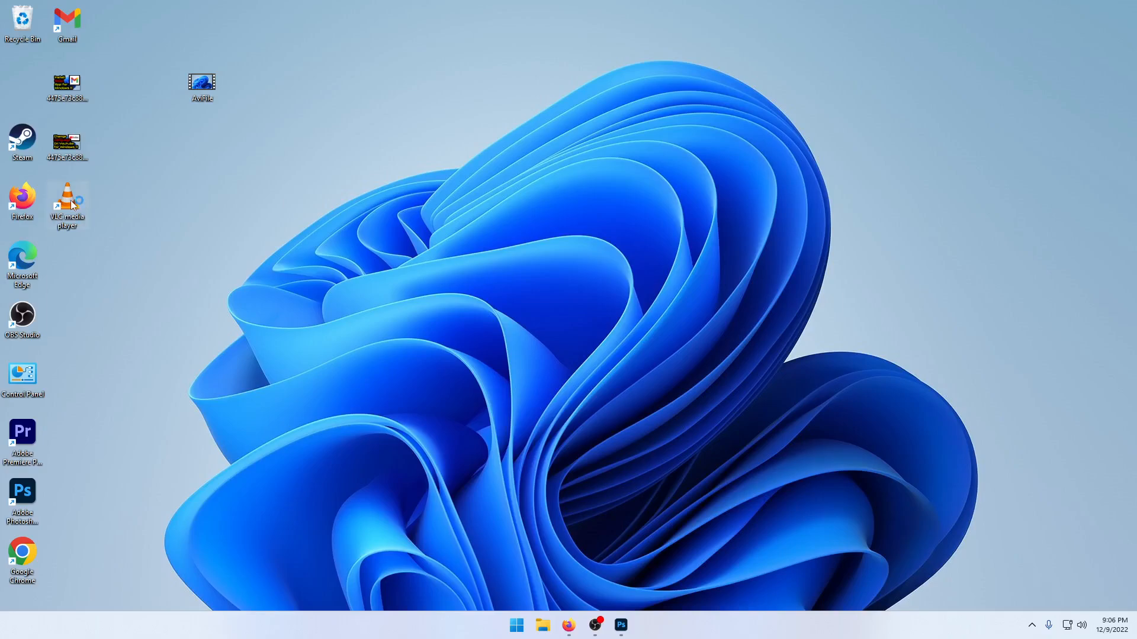
- Launch VLC media player and open the Convert / Save dialog from the Media menu
double_click(66, 205)
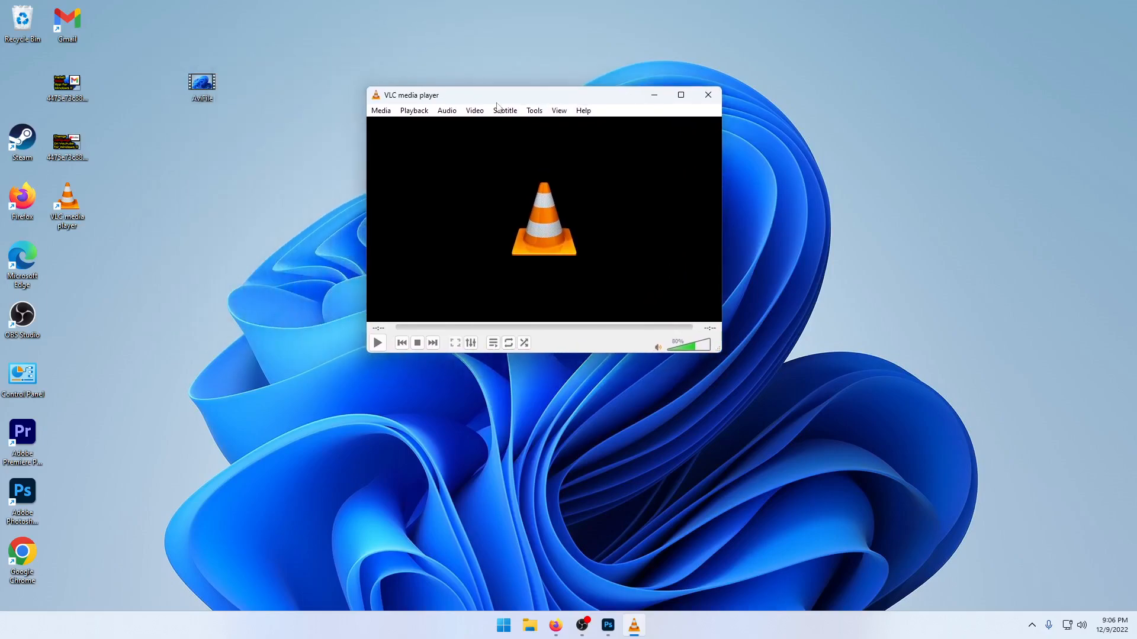
left_click(380, 110)
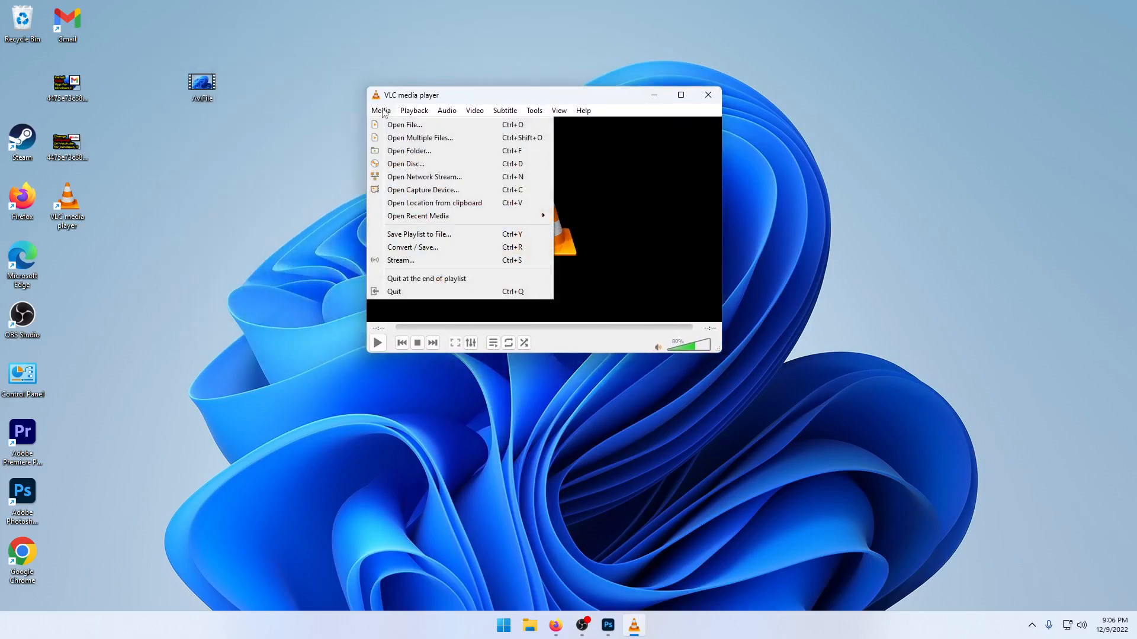
mouse_move(404, 124)
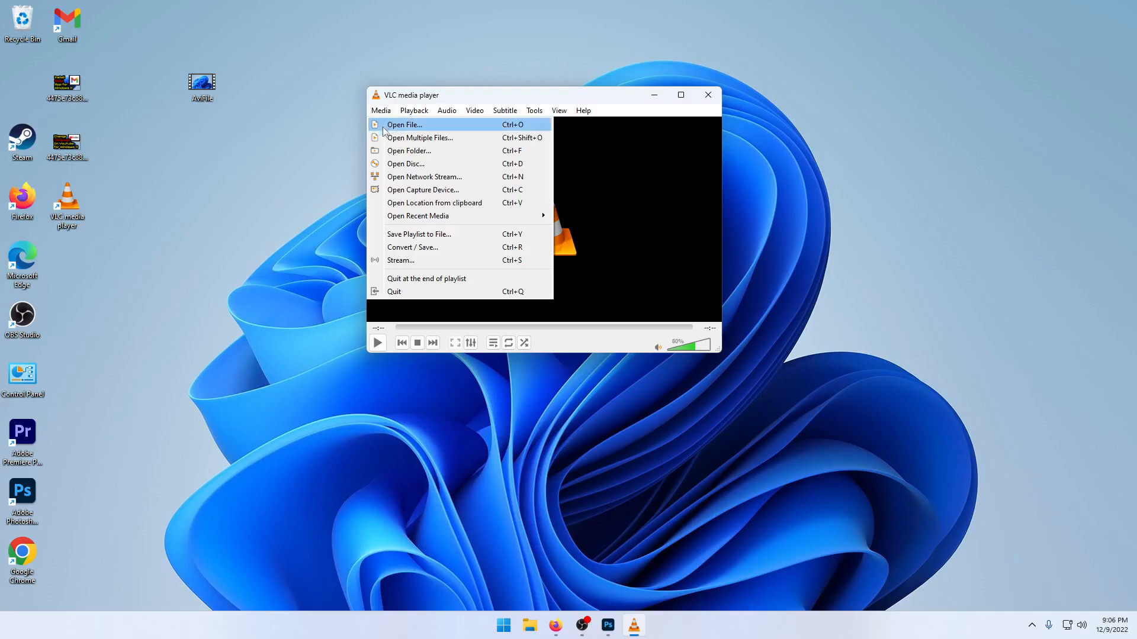
mouse_move(412, 248)
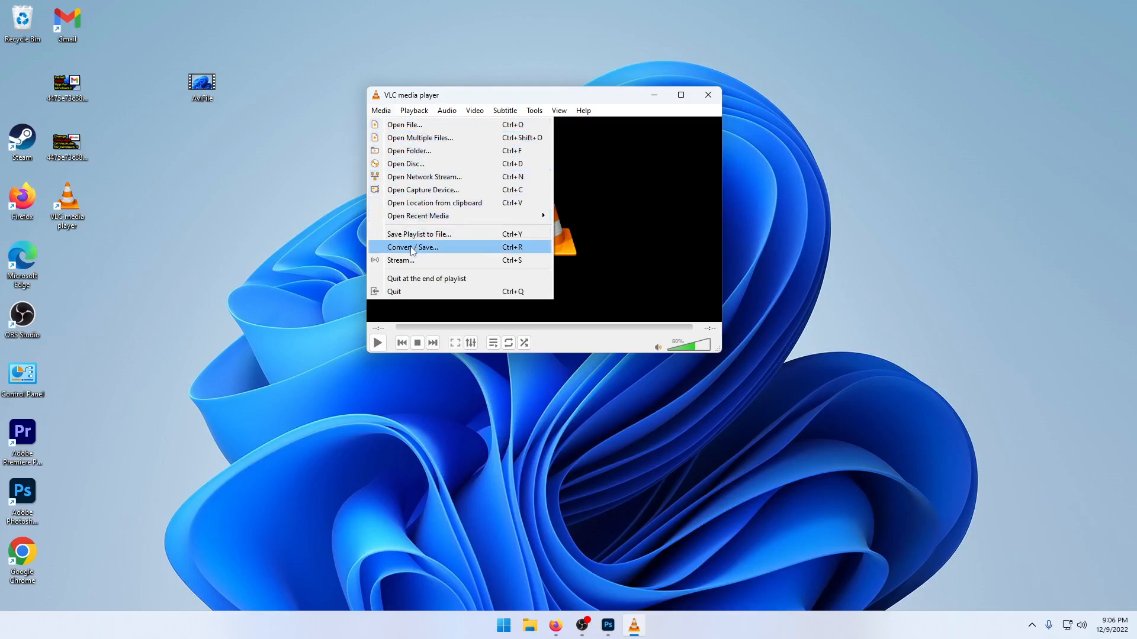
left_click(411, 247)
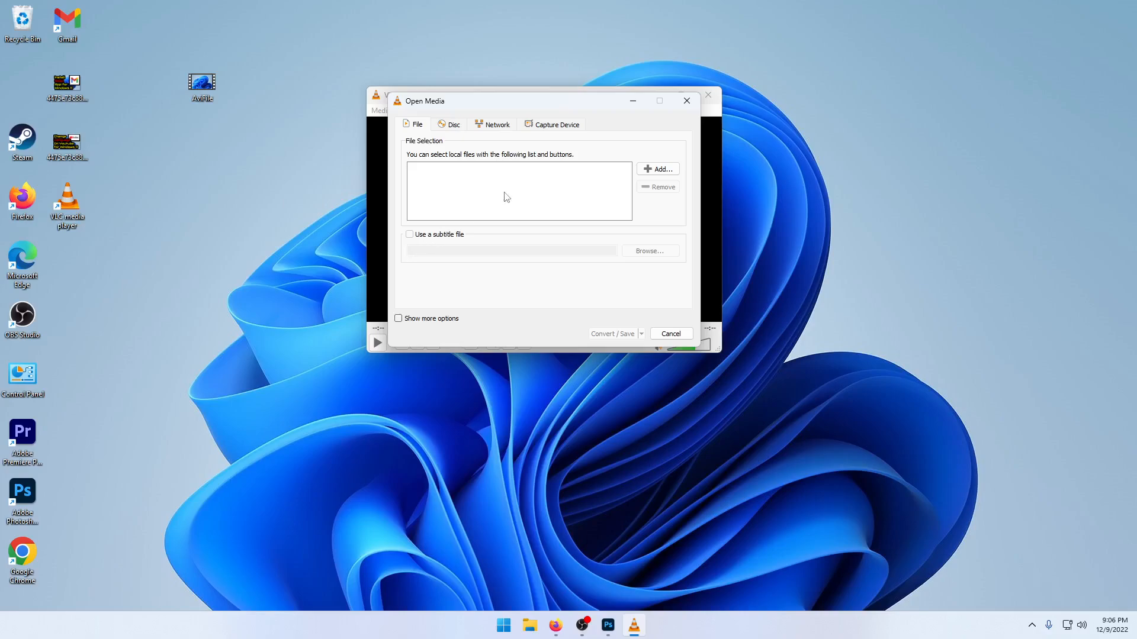
- Add AviFile.avi from the Desktop as the source file
left_click(657, 168)
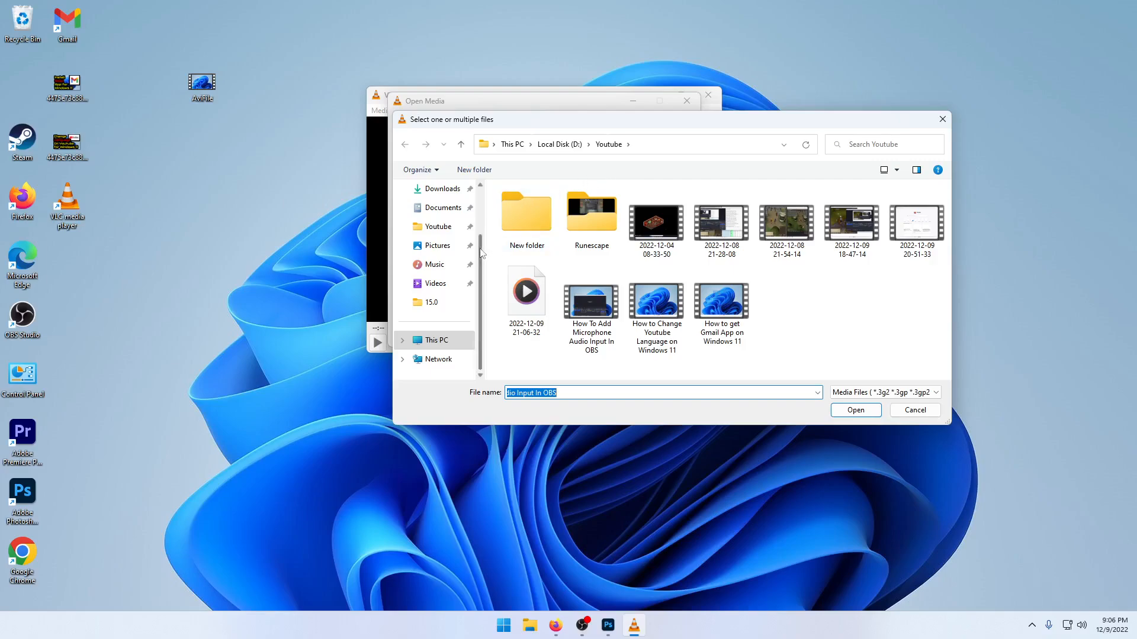
scroll("up", 3)
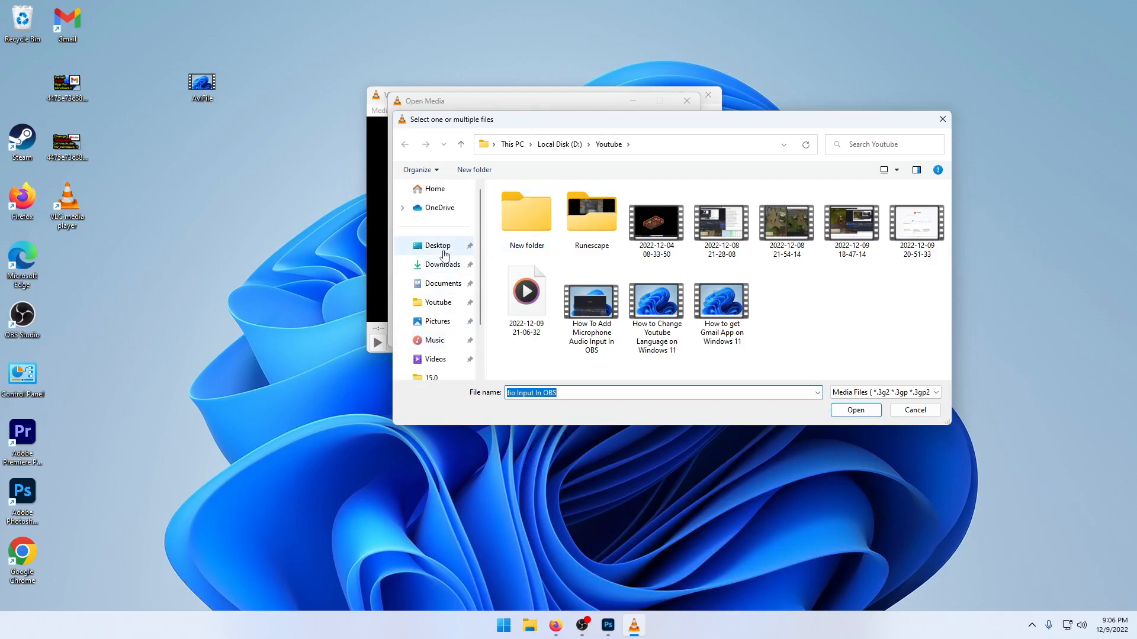
left_click(437, 245)
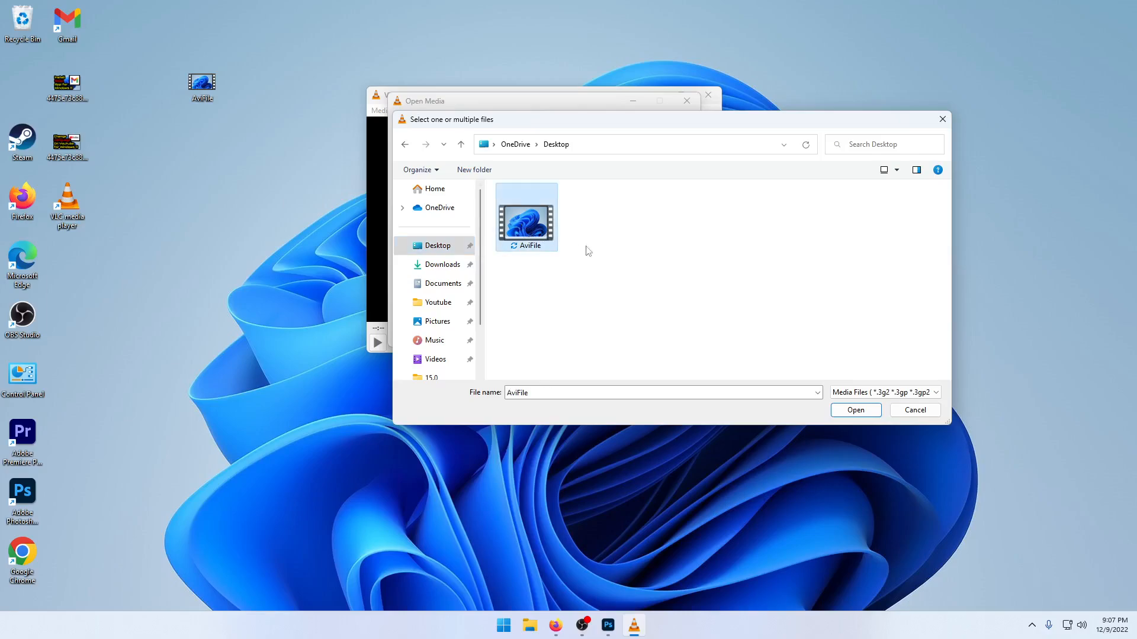
left_click(855, 410)
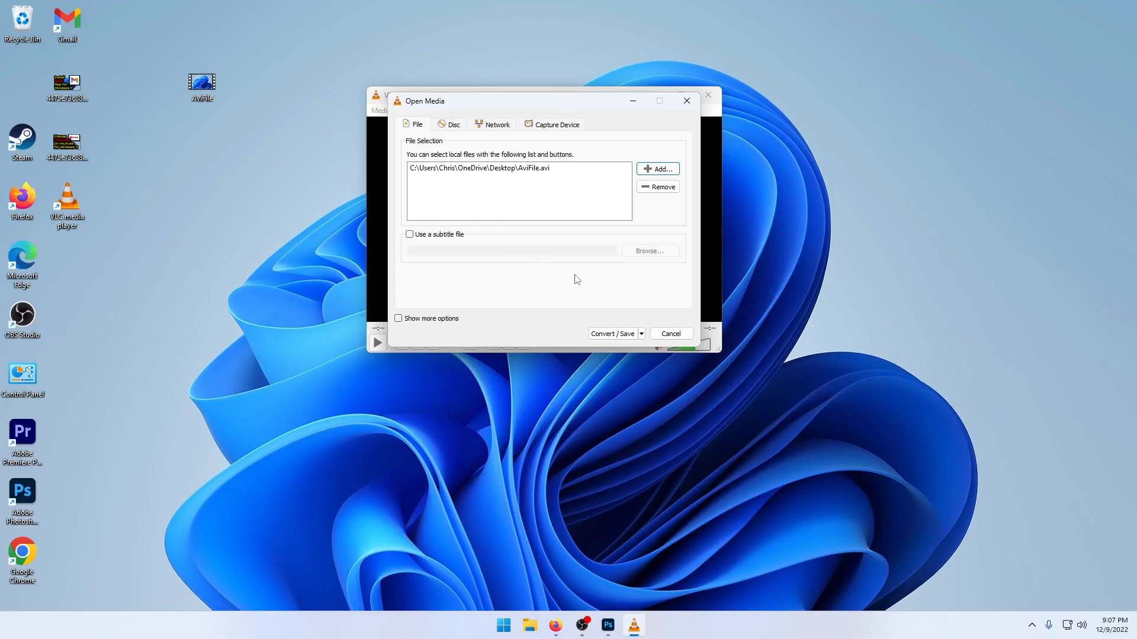
- Continue to conversion settings and choose the Video - H.264 + MP3 (MP4) profile
left_click(611, 334)
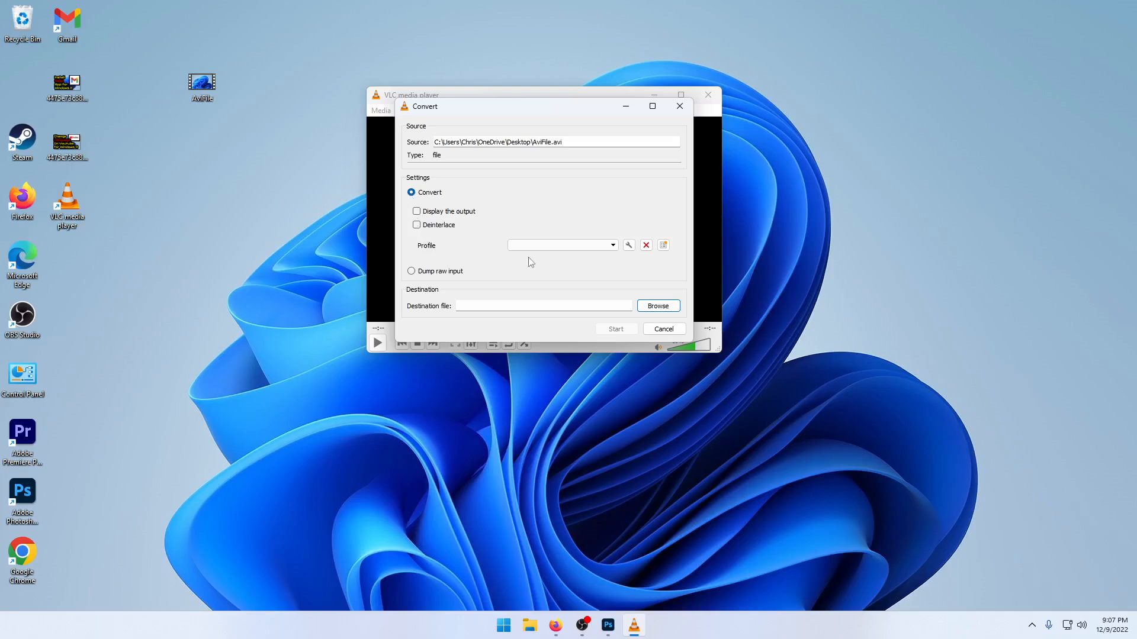
left_click(613, 245)
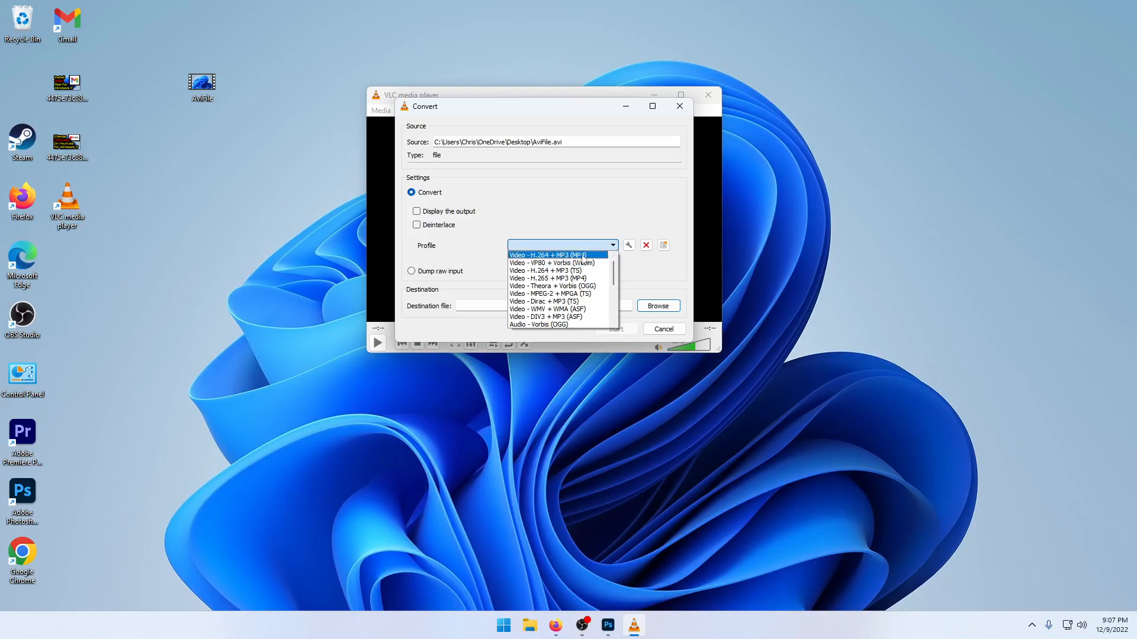
left_click(547, 278)
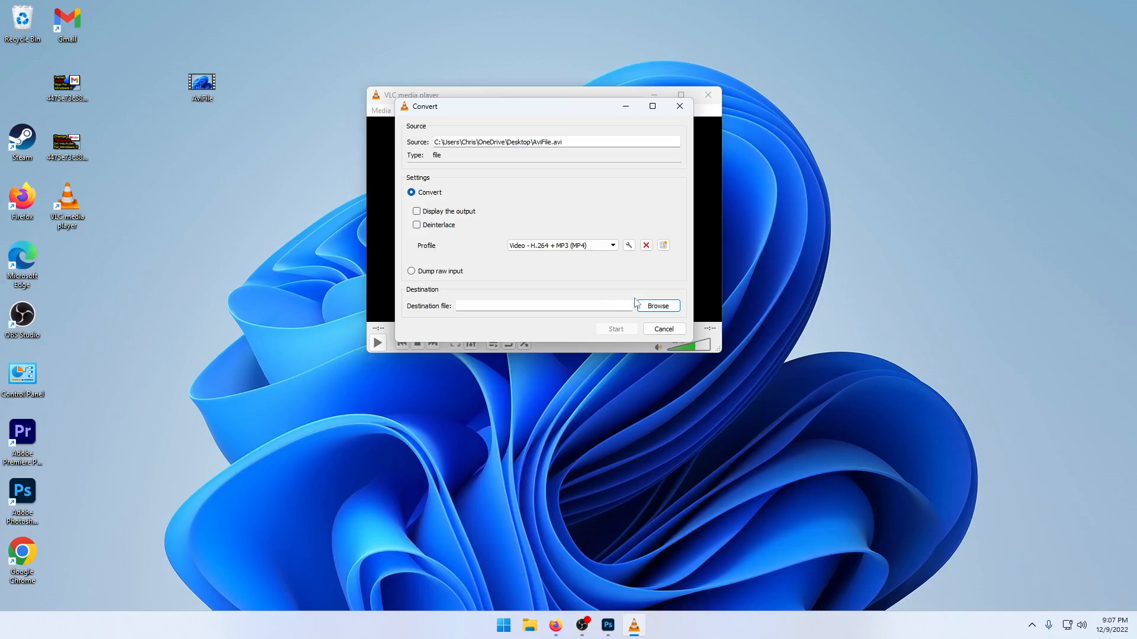
- Set the destination file to MP4File on the Desktop
left_click(656, 306)
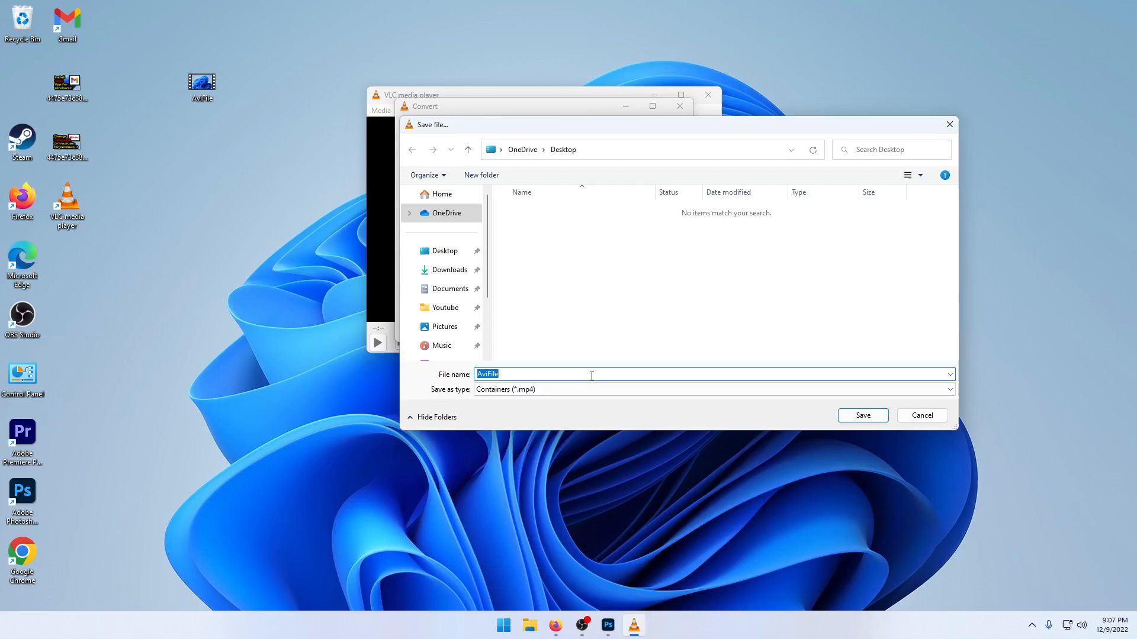
type("MP")
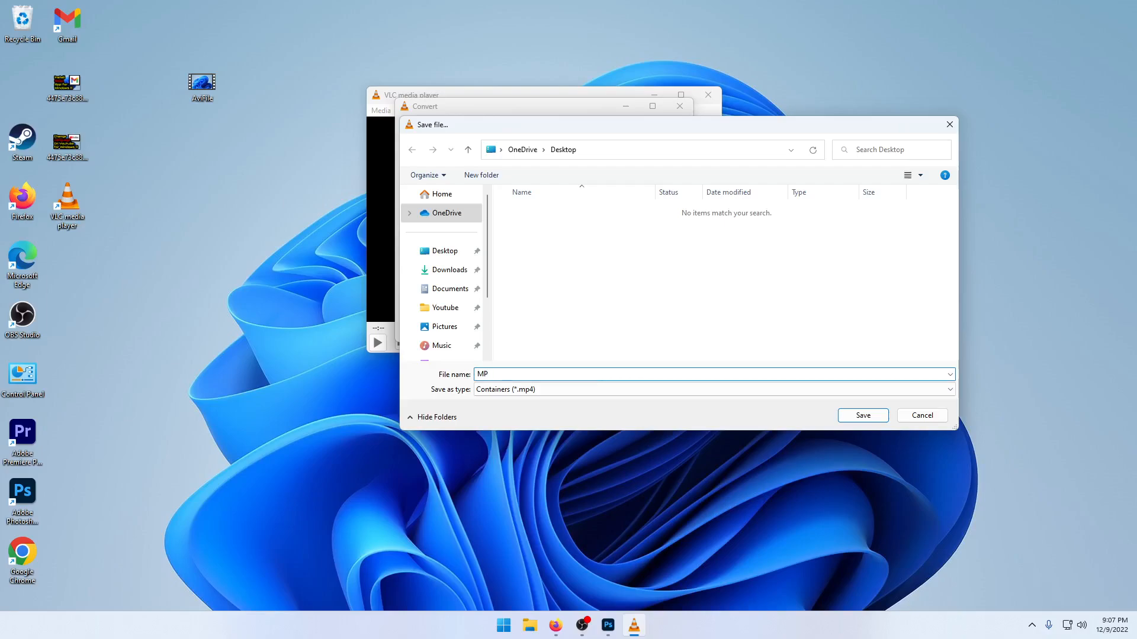
type("4File")
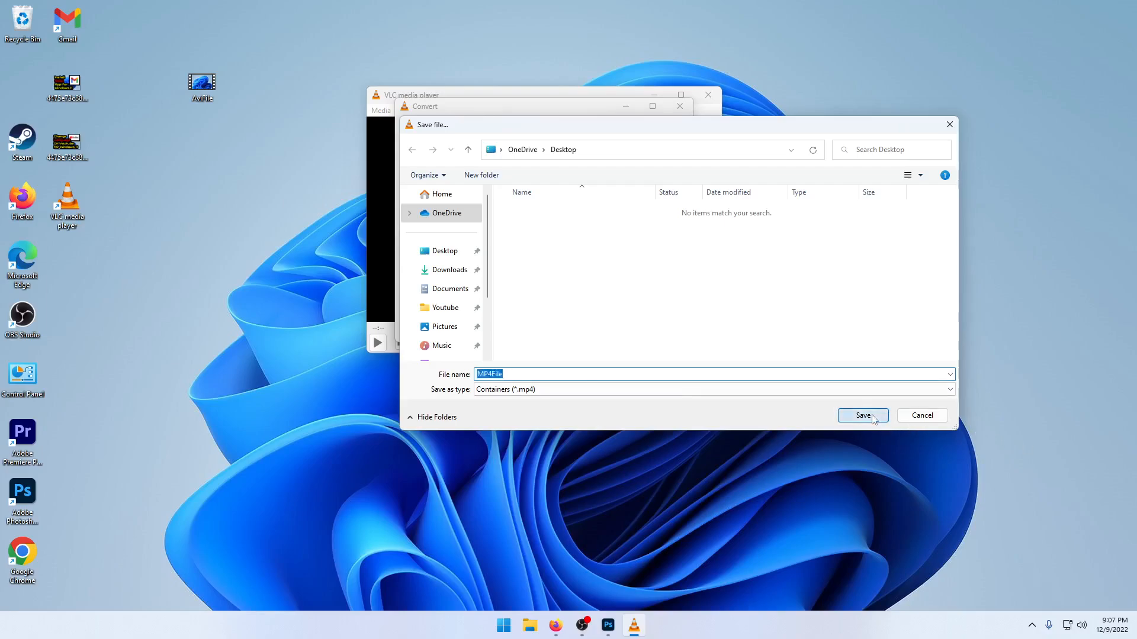
left_click(862, 416)
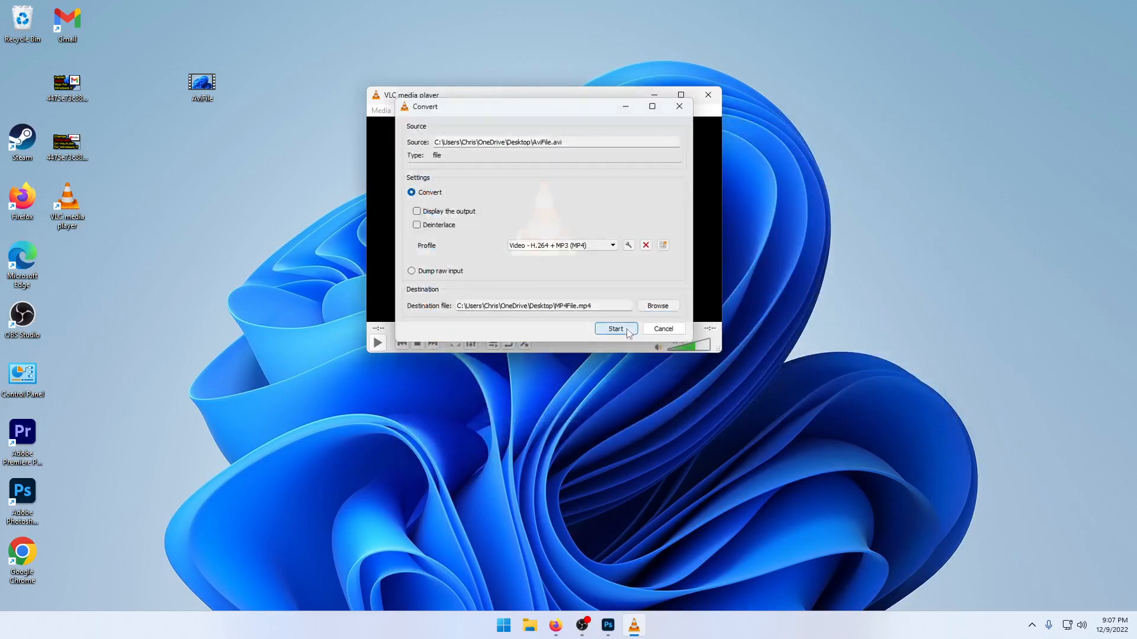
- Start converting AviFile to MP4File.mp4 and let the conversion finish
left_click(615, 328)
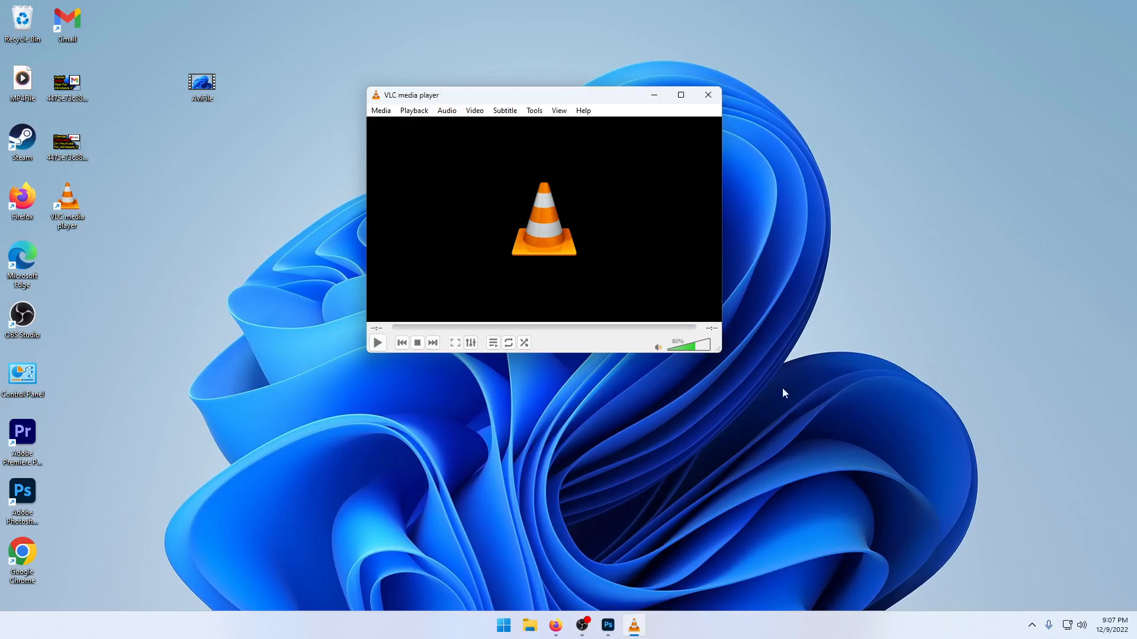
- Close VLC, move MP4File beside AviFile, and confirm in Properties it is a 2.11 MB MP4
left_click(707, 94)
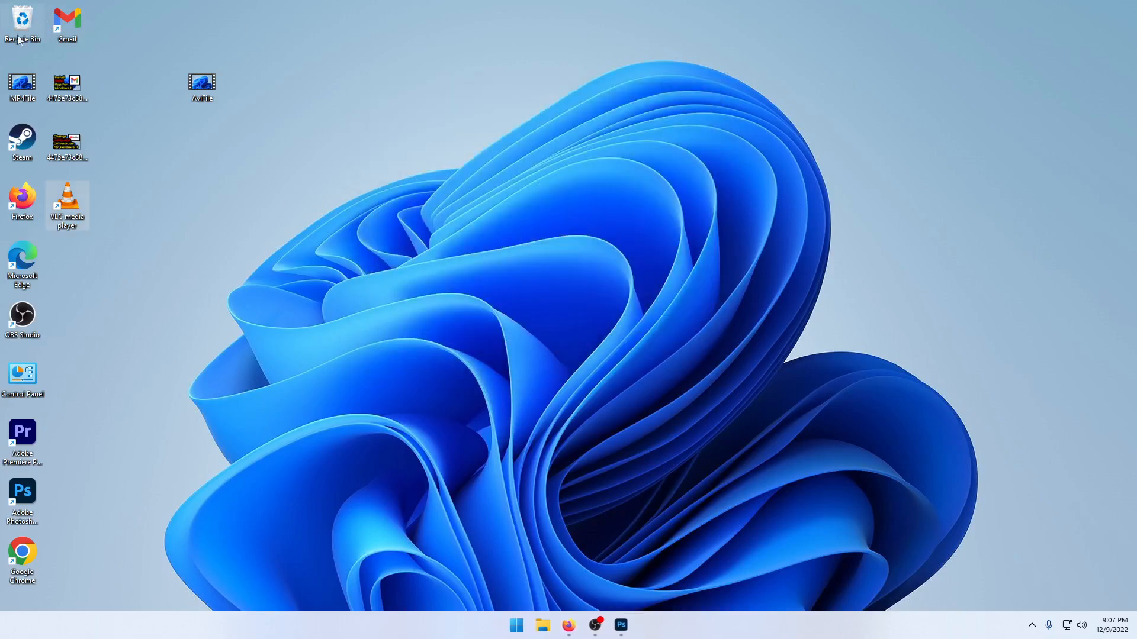
left_click_drag(22, 87, 247, 87)
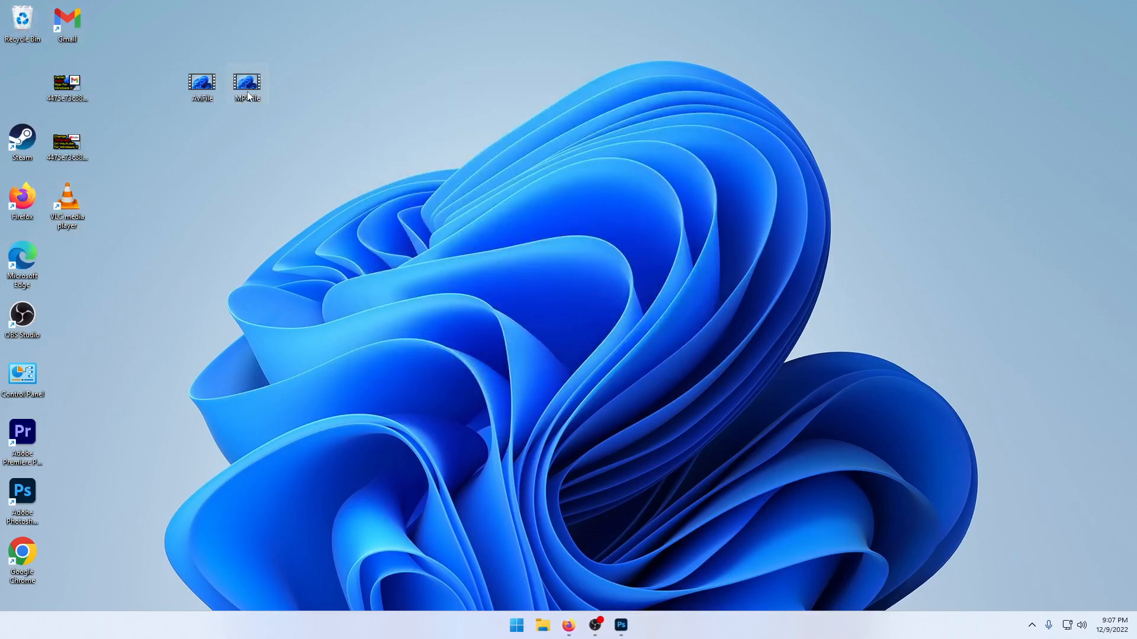
right_click(247, 83)
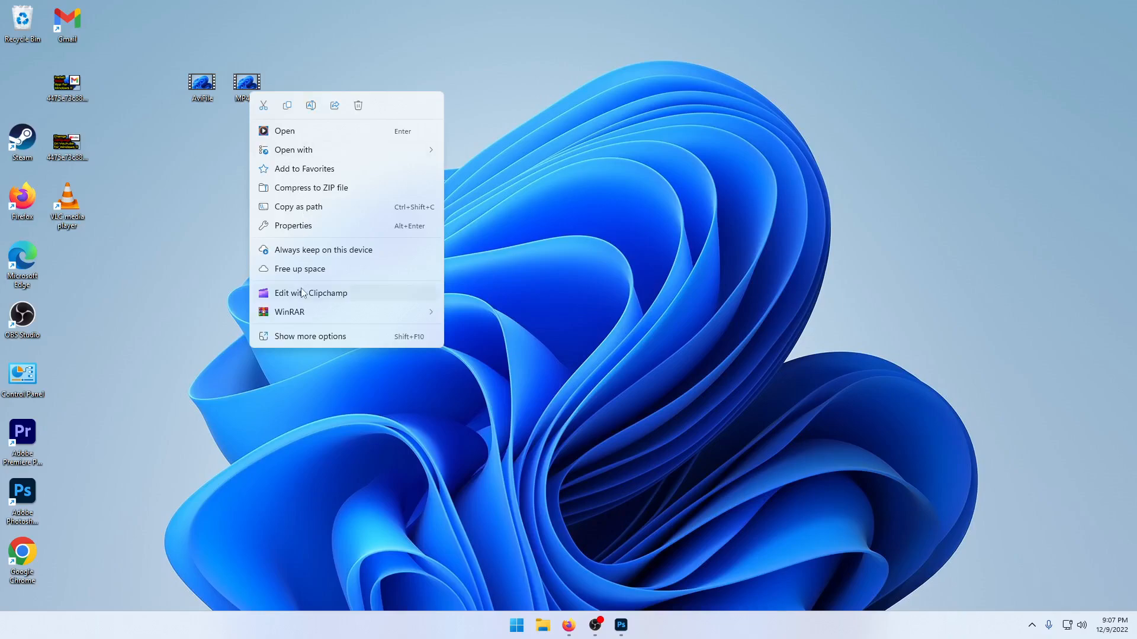
left_click(293, 226)
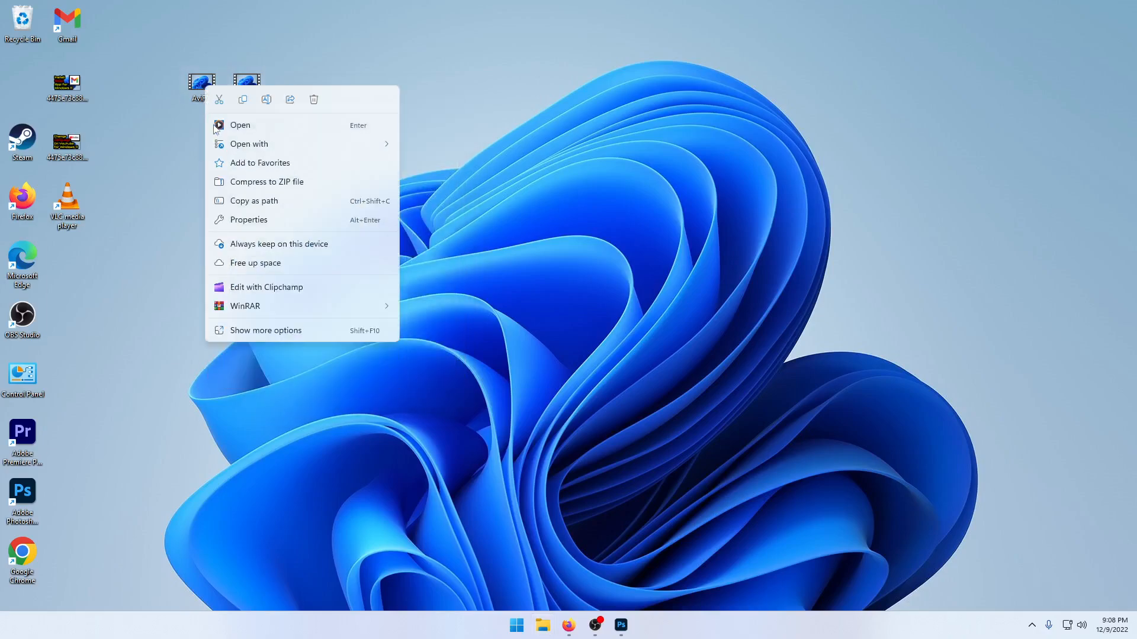
left_click(464, 201)
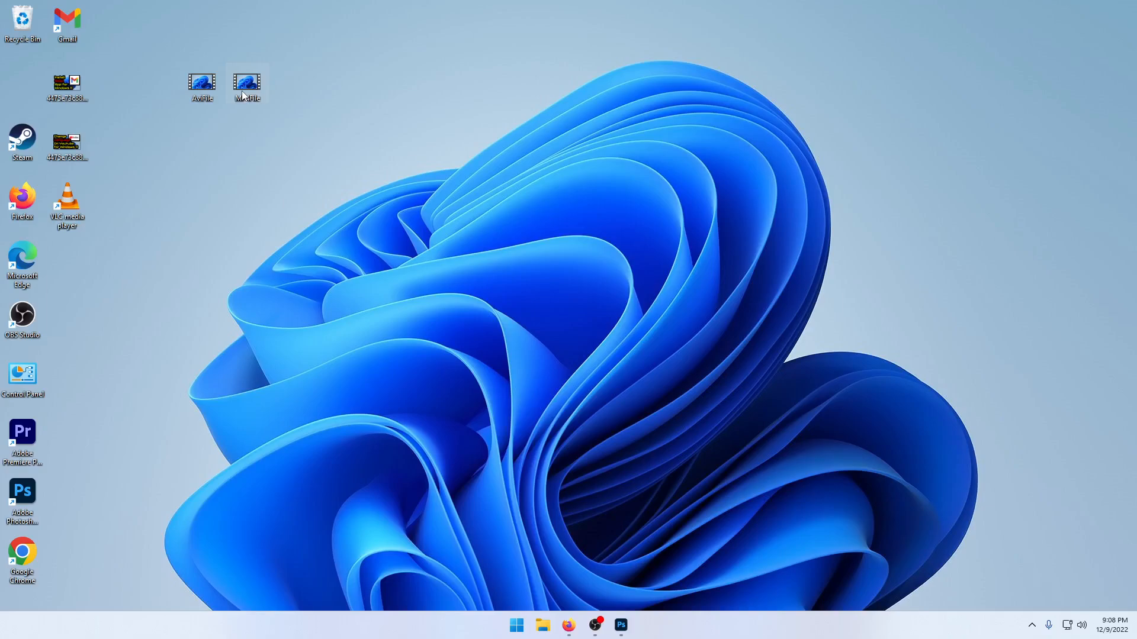
mouse_move(387, 246)
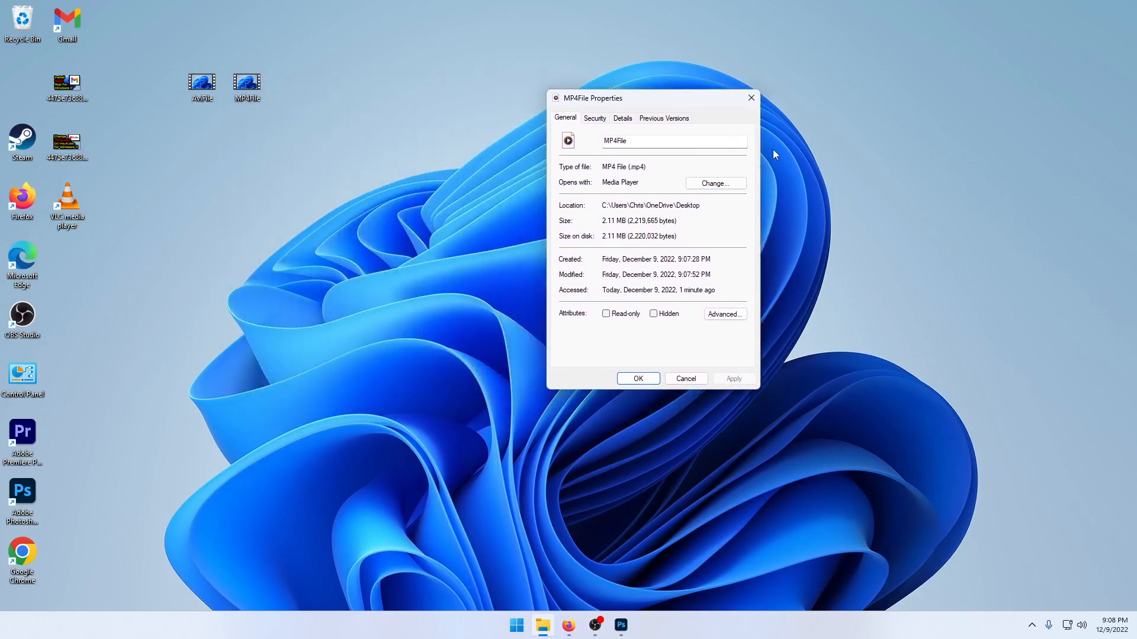
mouse_move(751, 98)
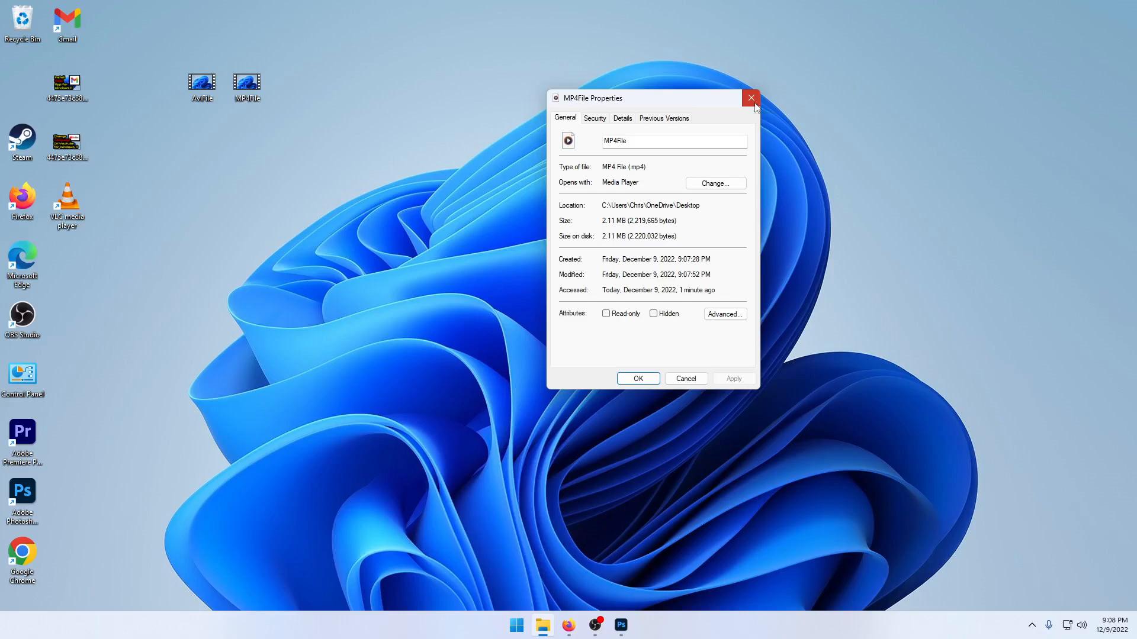
left_click(751, 98)
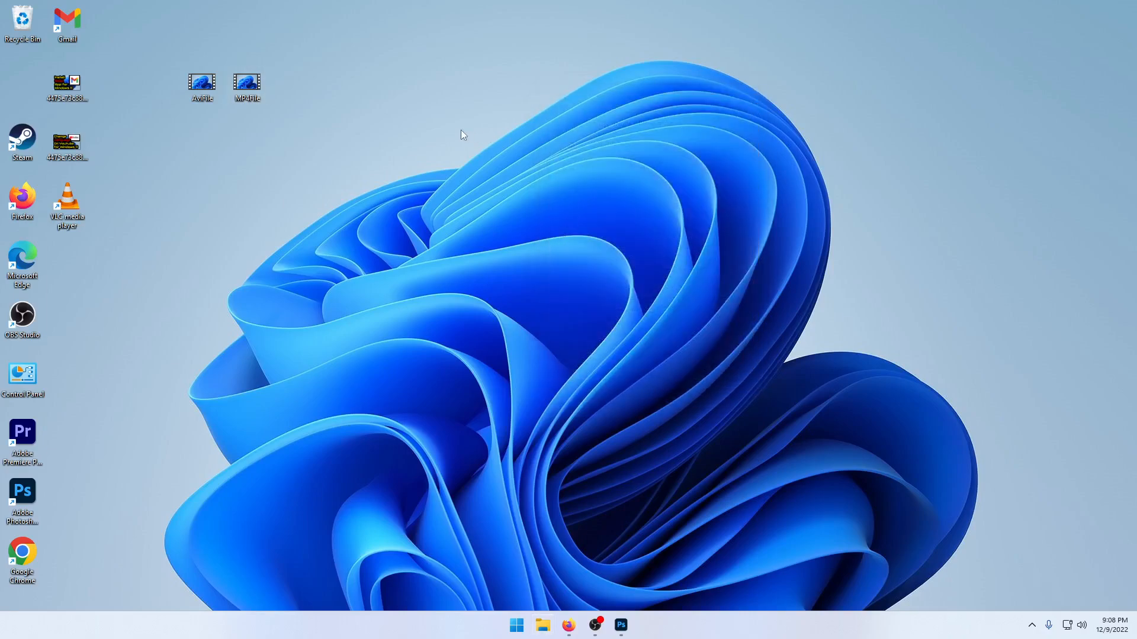